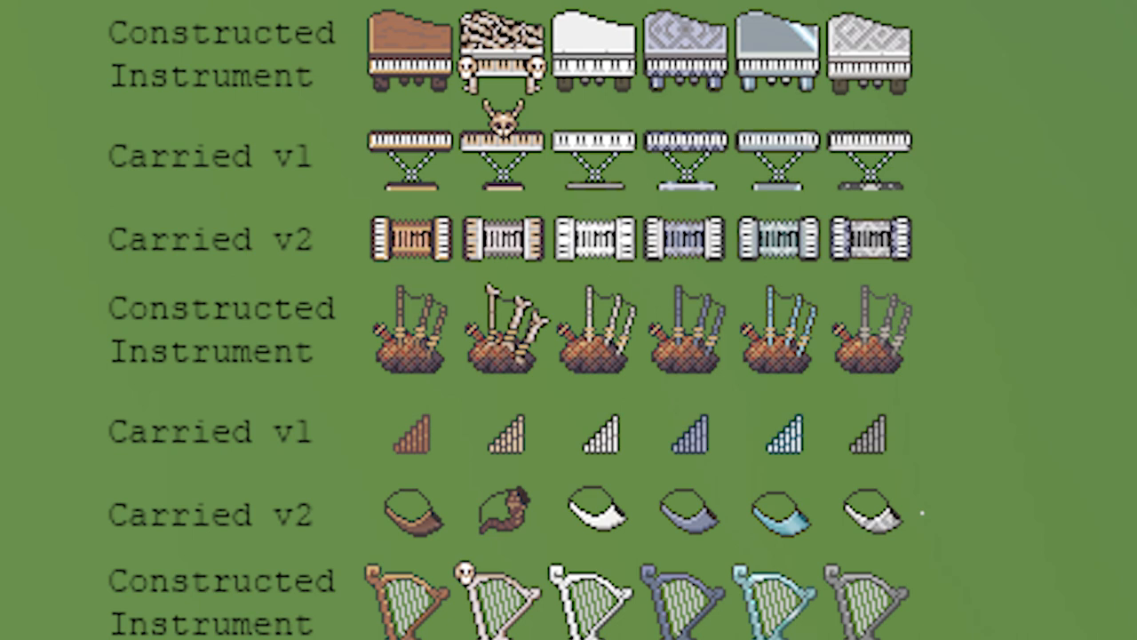
pyautogui.scroll(-3)
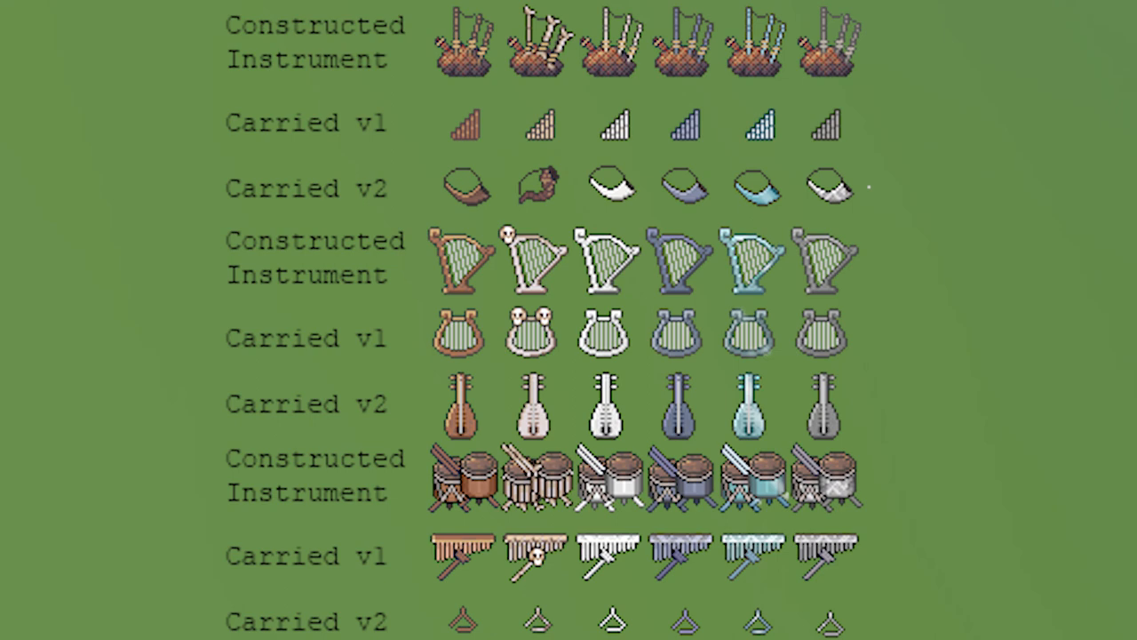
pyautogui.scroll(3)
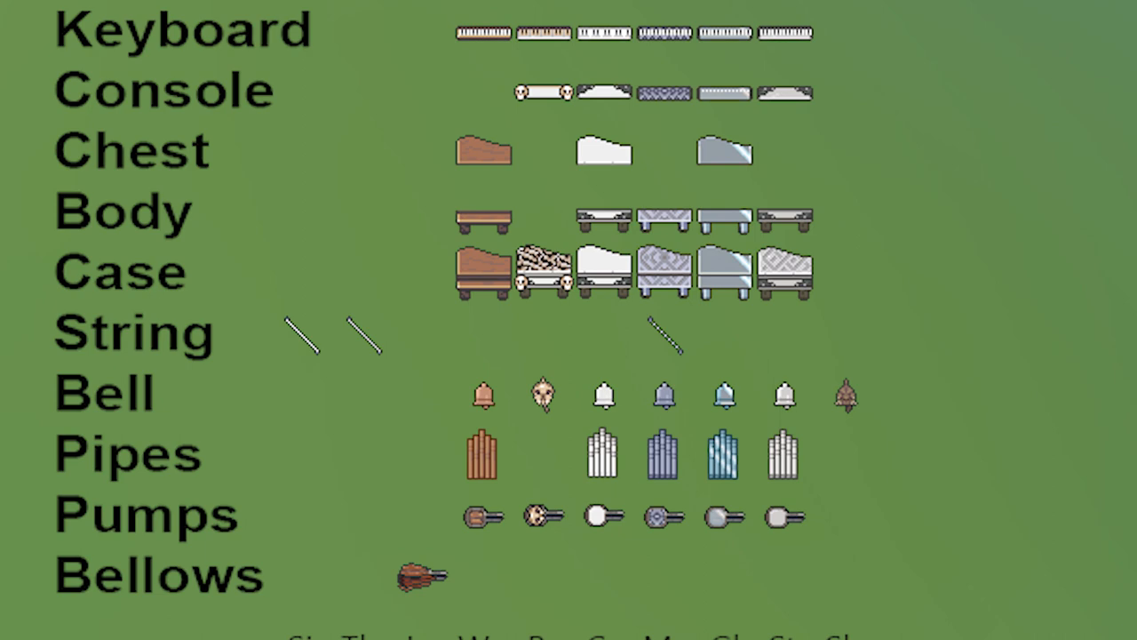
pyautogui.scroll(-3)
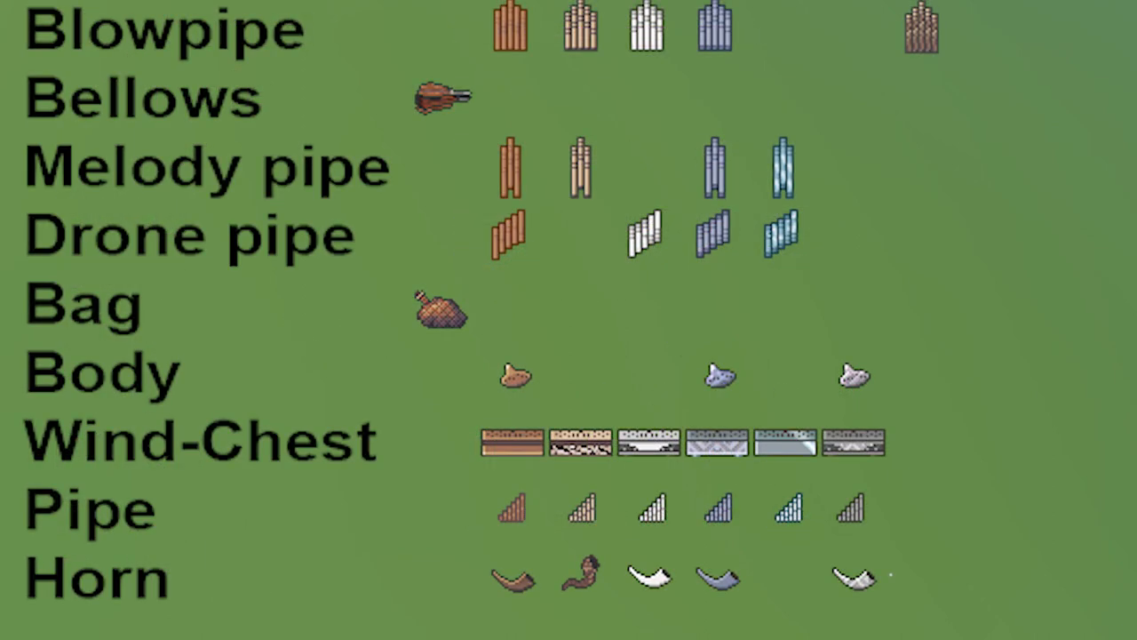